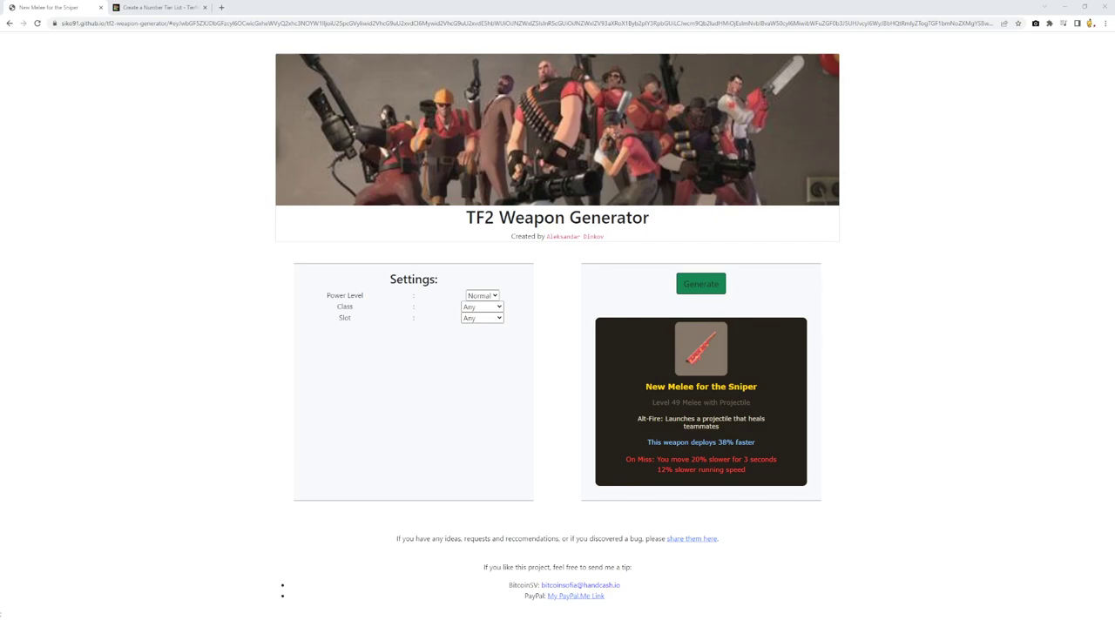
# - Generate a random weapon, the Sniper's new melee, to judge
pyautogui.click(700, 283)
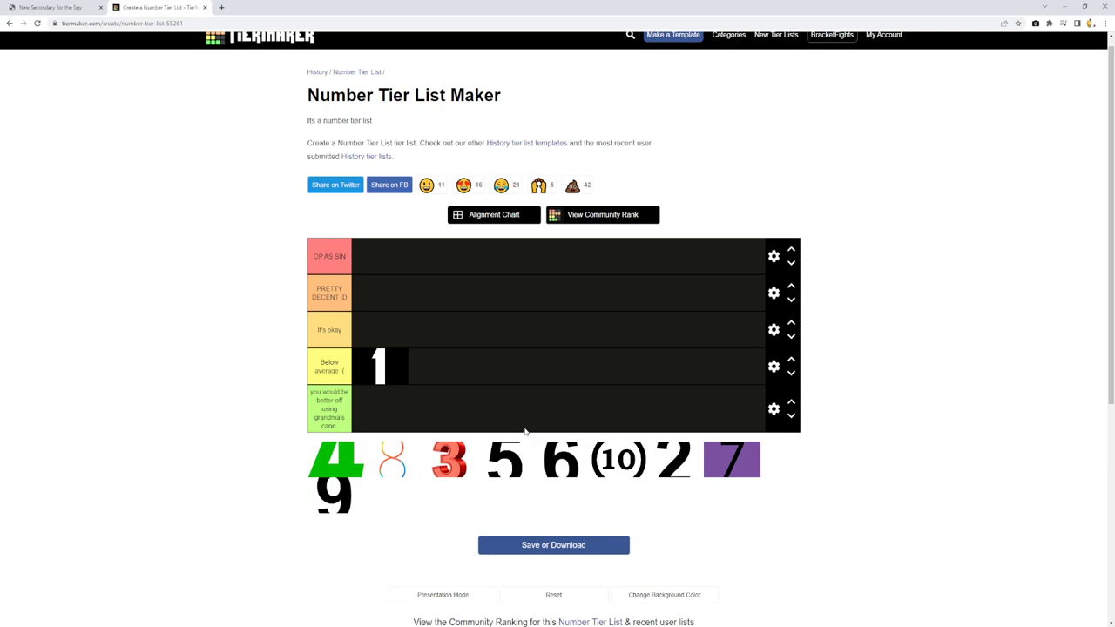
pyautogui.moveTo(130, 68)
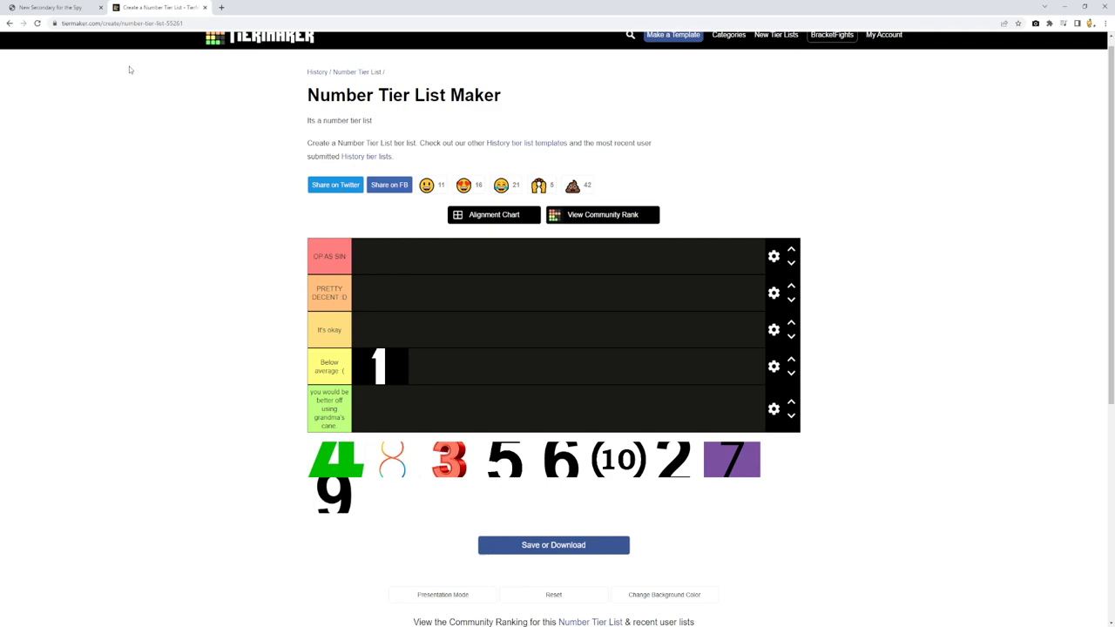
# - Return to the TF2 Weapon Generator tab
pyautogui.click(52, 7)
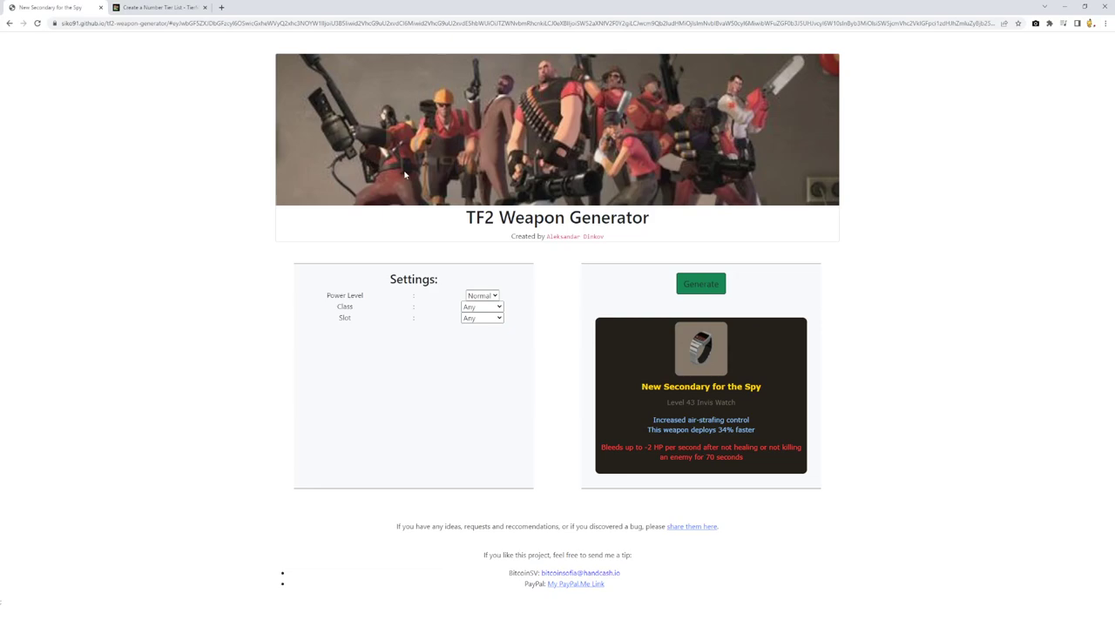
# - Roll the Soldier's Level 47 Explosive Melee and place number 2 in Below average
pyautogui.click(700, 283)
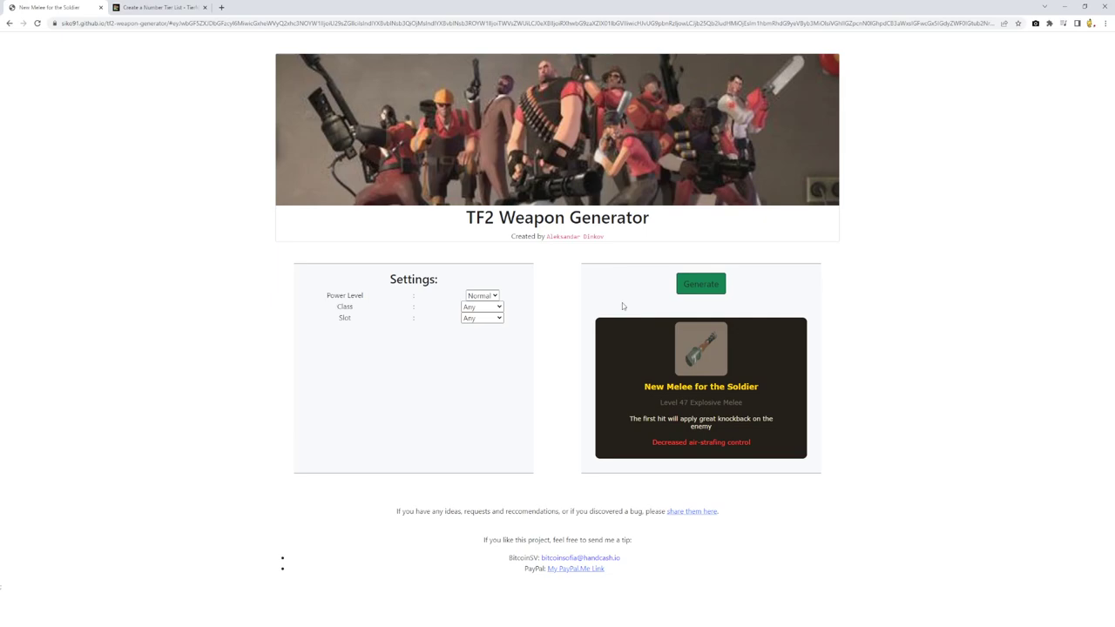
pyautogui.moveTo(643, 301)
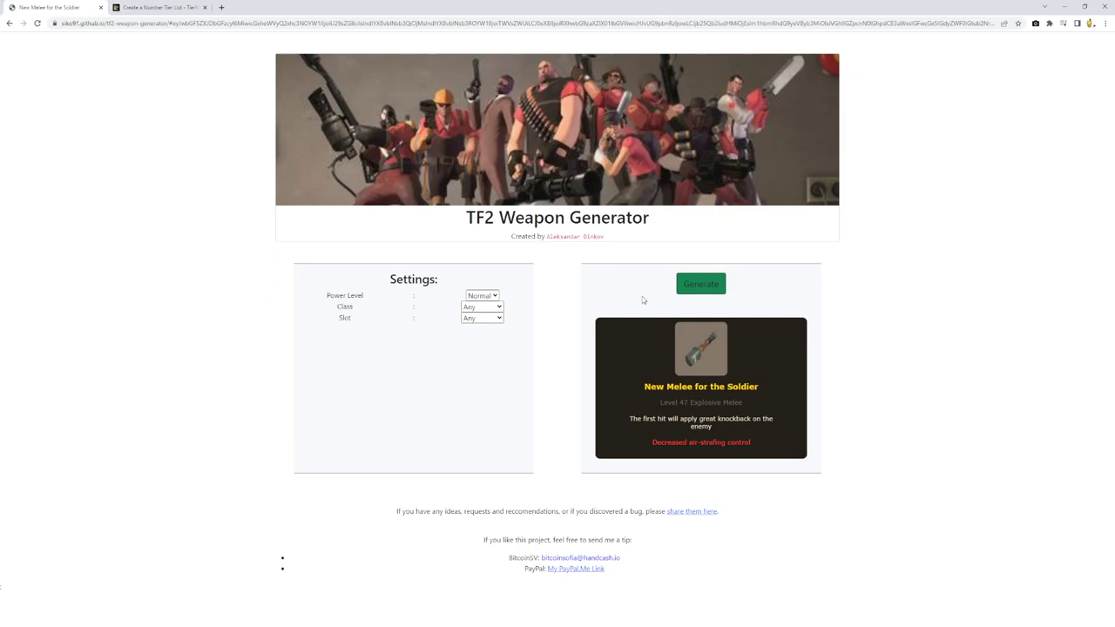
pyautogui.click(161, 7)
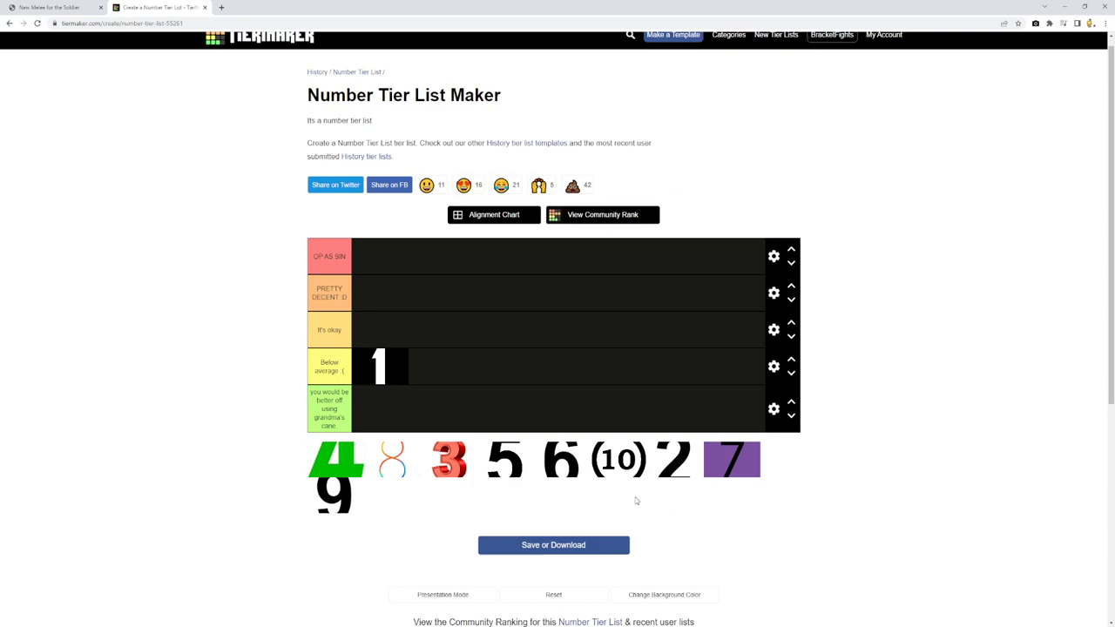
pyautogui.moveTo(675, 459); pyautogui.dragTo(436, 365)
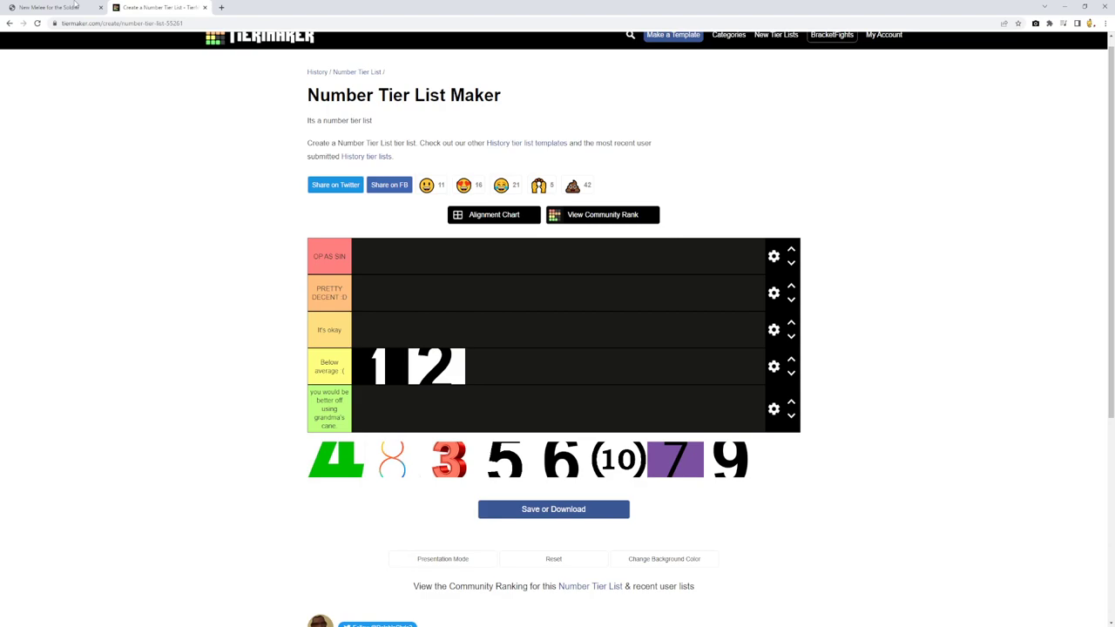
# - Roll the Demoman's Level 25 Explosive Melee and return to the tier list
pyautogui.click(56, 7)
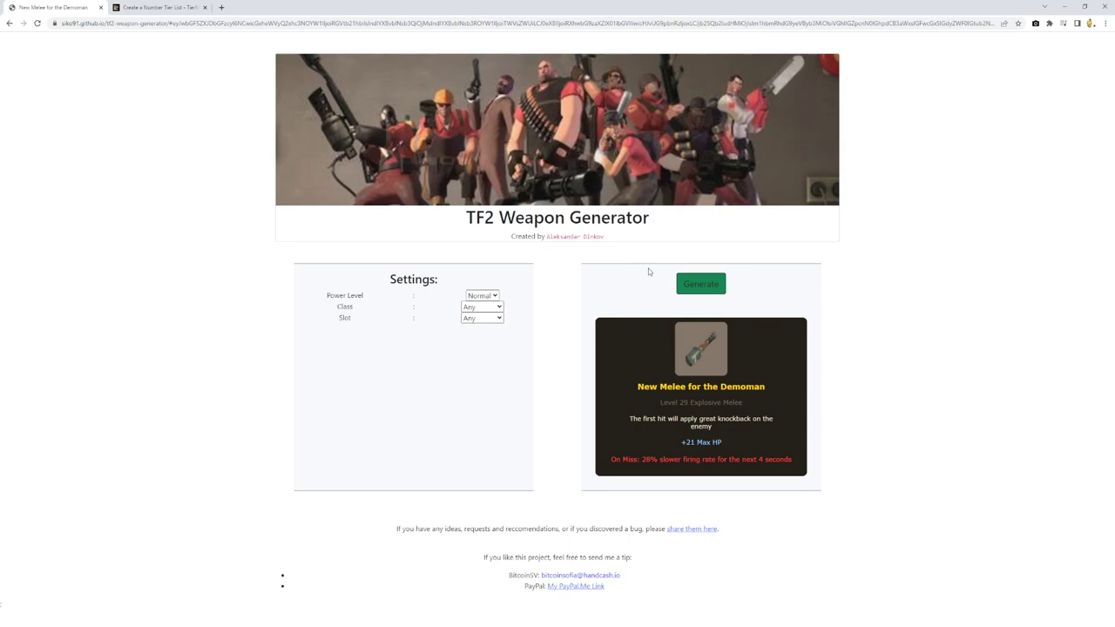
pyautogui.click(161, 7)
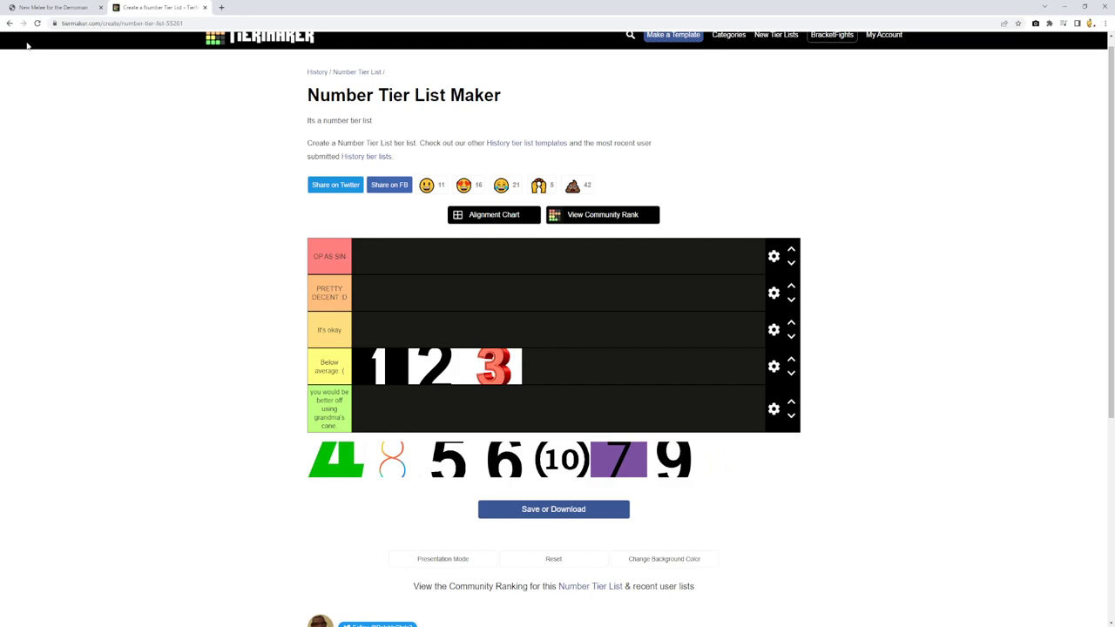
# - Return to the weapon generator with number 3 in Below average
pyautogui.click(57, 7)
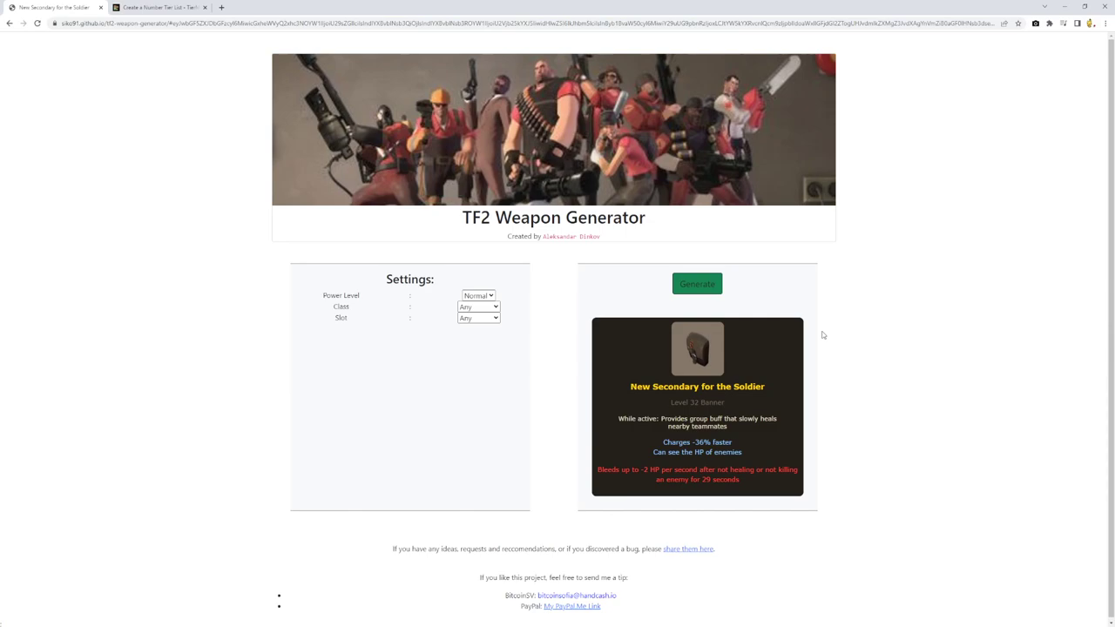
pyautogui.moveTo(815, 307)
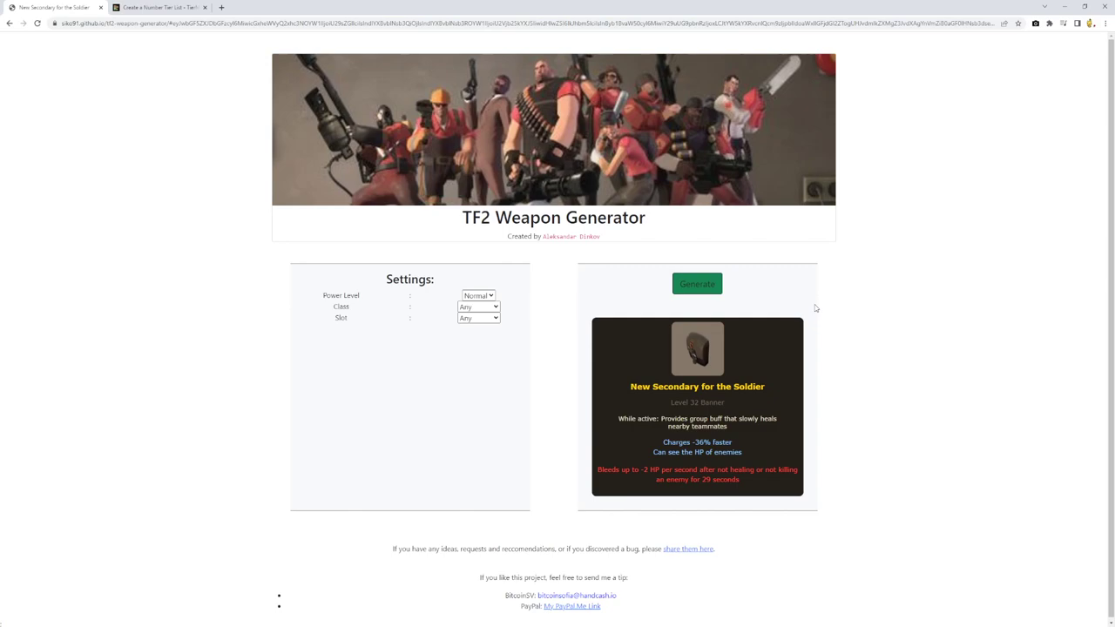
# - Place number 4 in the It's okay tier and return to the generator
pyautogui.click(160, 8)
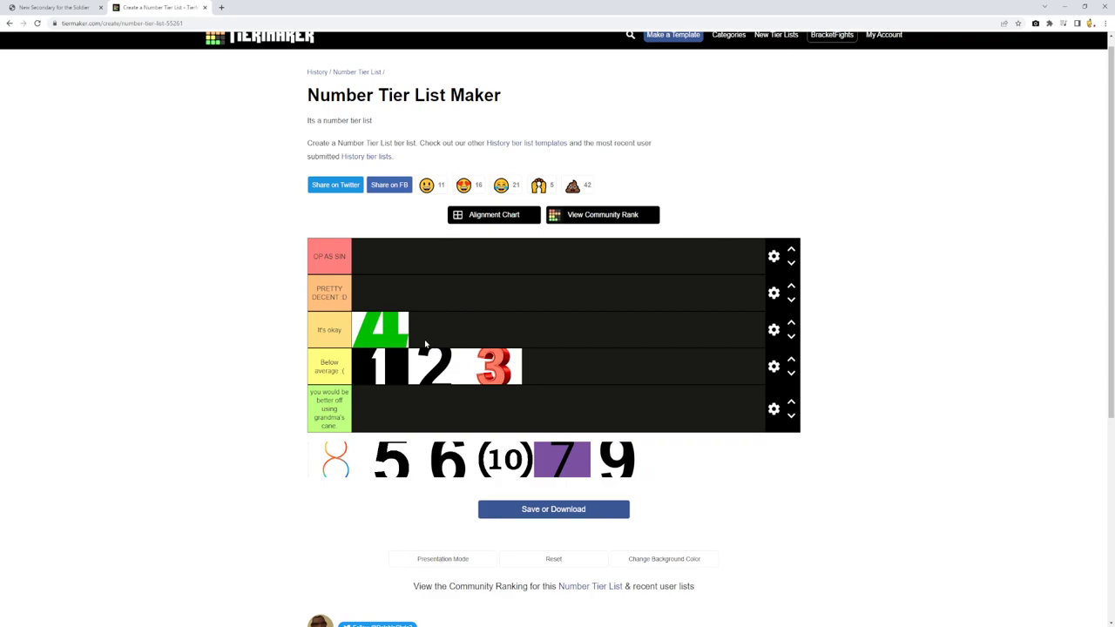
pyautogui.click(56, 7)
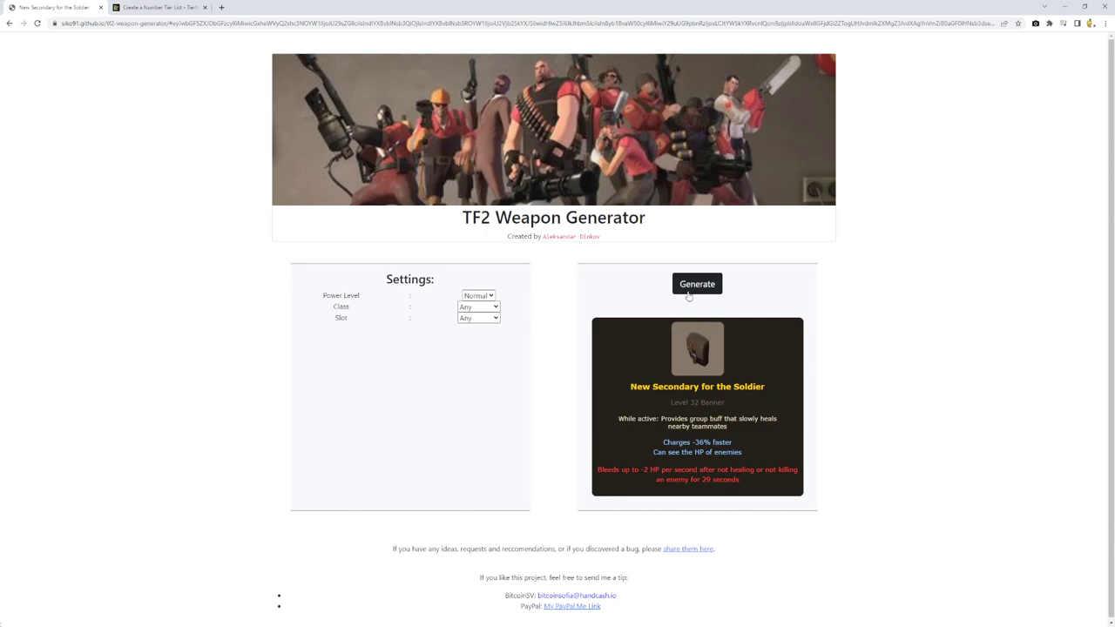
# - Roll new weapons, including the Engineer's wrench melee, then bring up the tier list
pyautogui.click(697, 283)
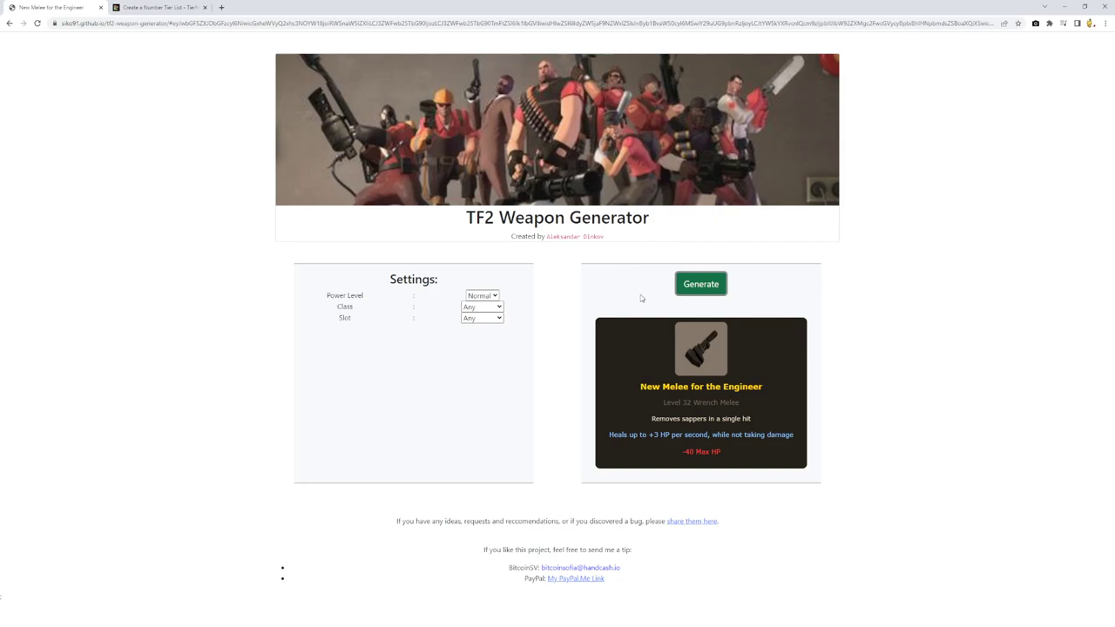
pyautogui.click(161, 7)
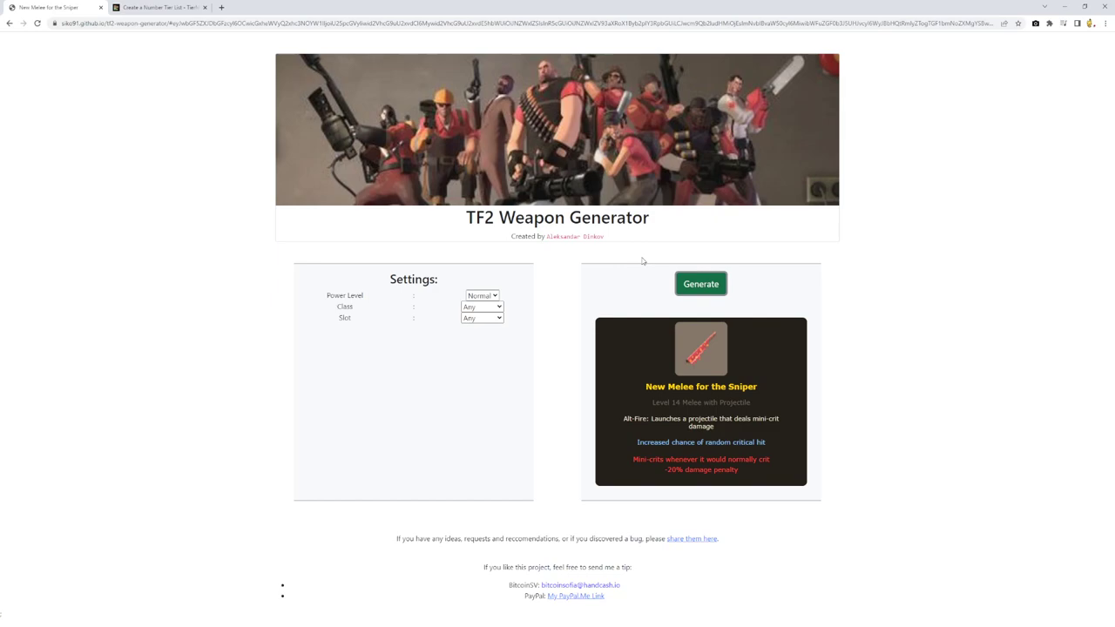
pyautogui.moveTo(610, 299)
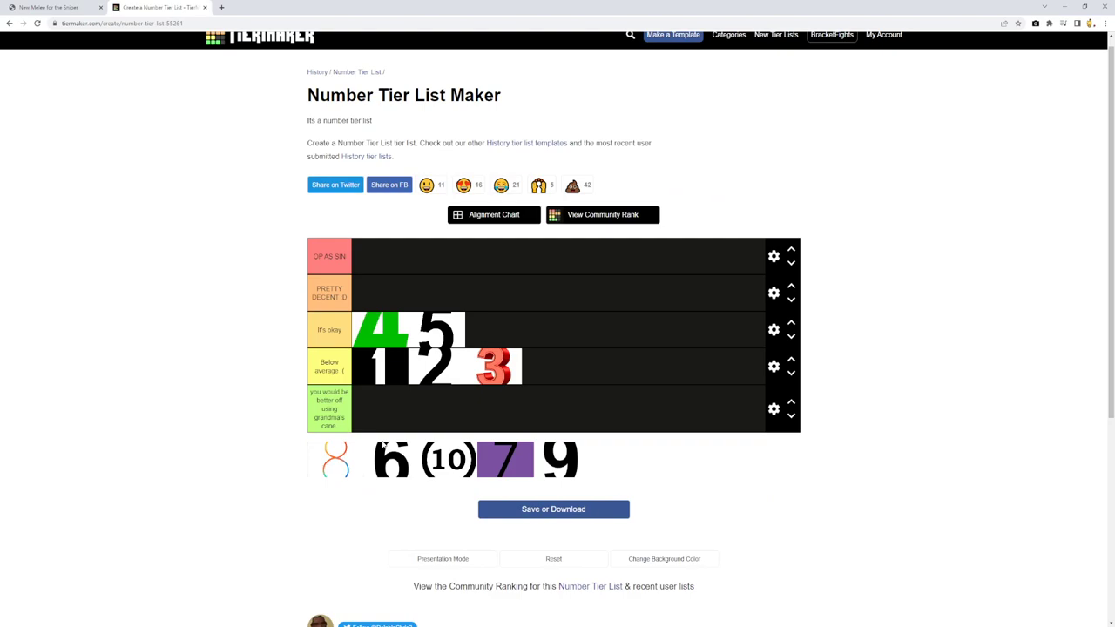
# - Rank number 6 in grandma's cane and return to the weapon generator
pyautogui.click(57, 7)
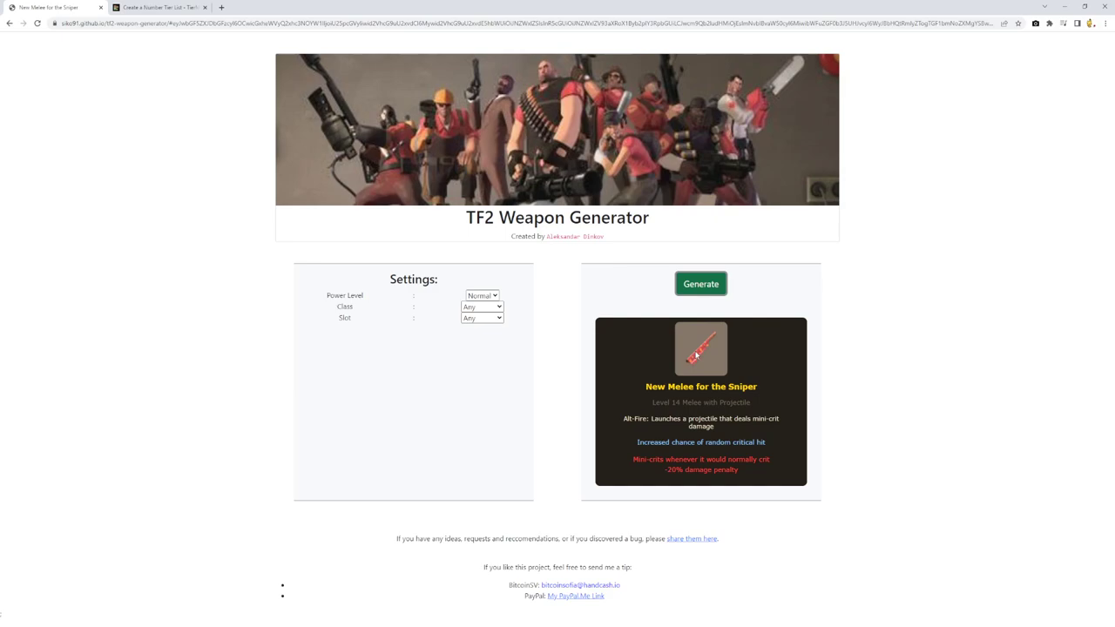
pyautogui.moveTo(679, 359)
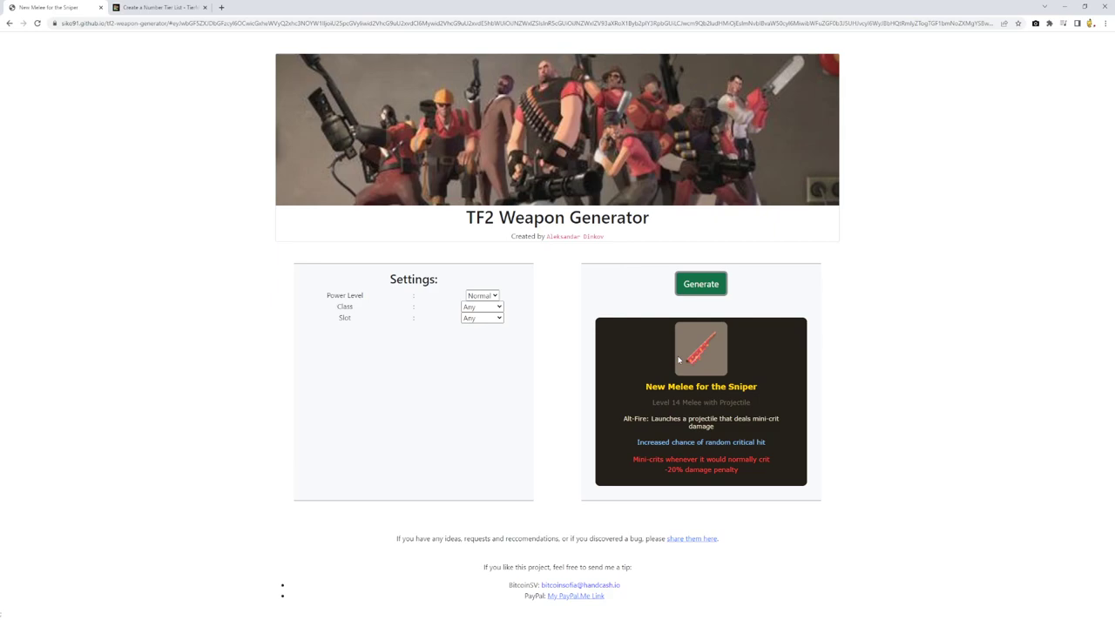
pyautogui.moveTo(674, 348)
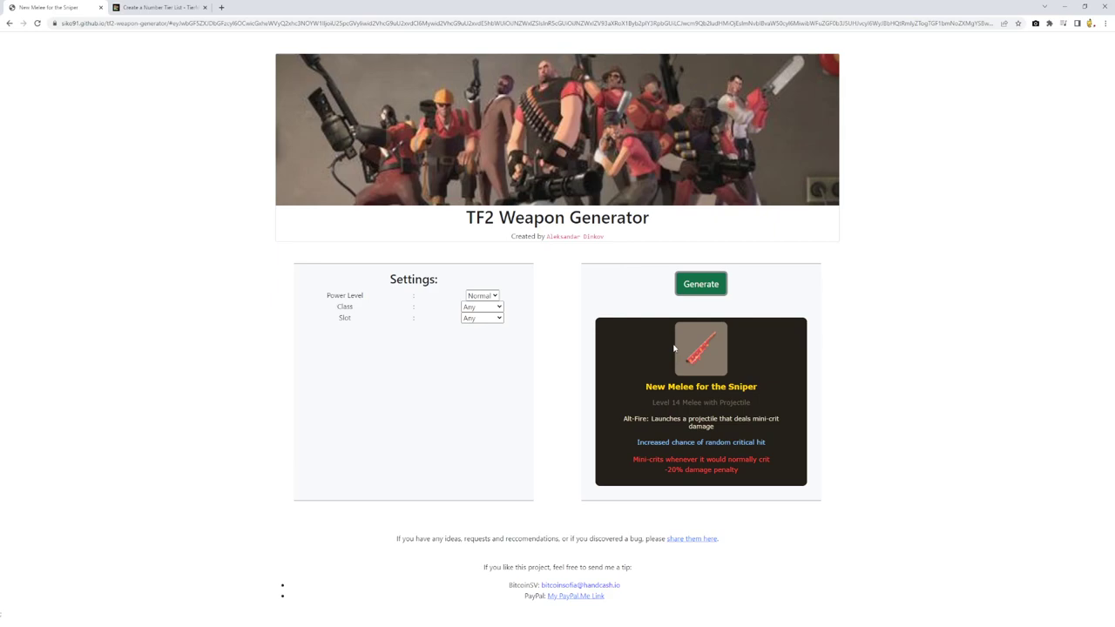
pyautogui.click(700, 283)
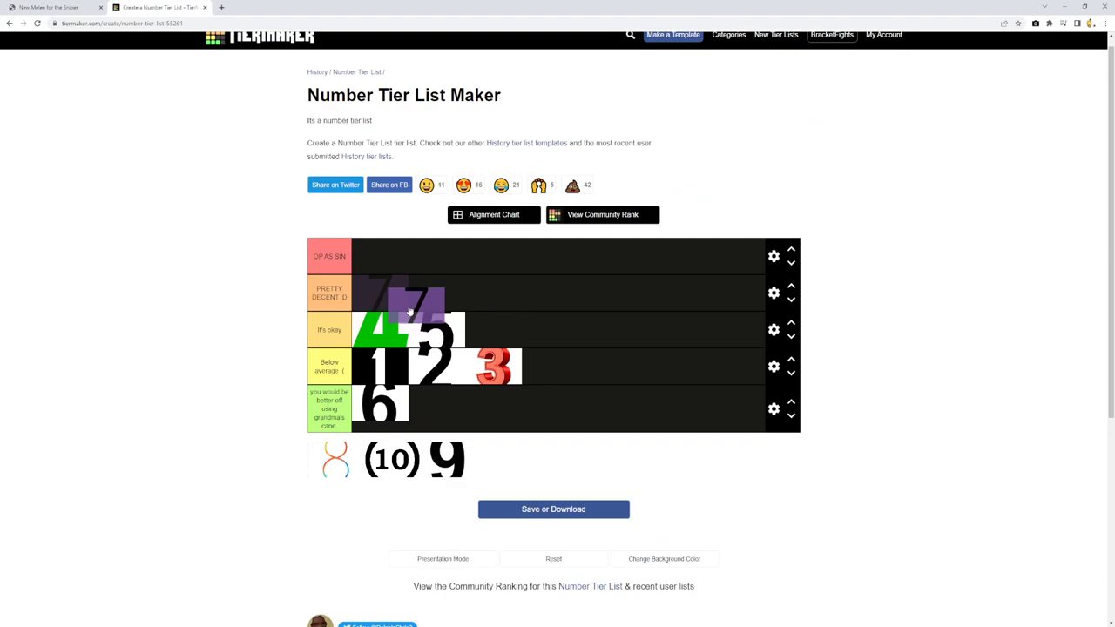
# - Rank number 7 in PRETTY DECENT, then roll the Medic's Level 14 Medi Gun
pyautogui.click(53, 7)
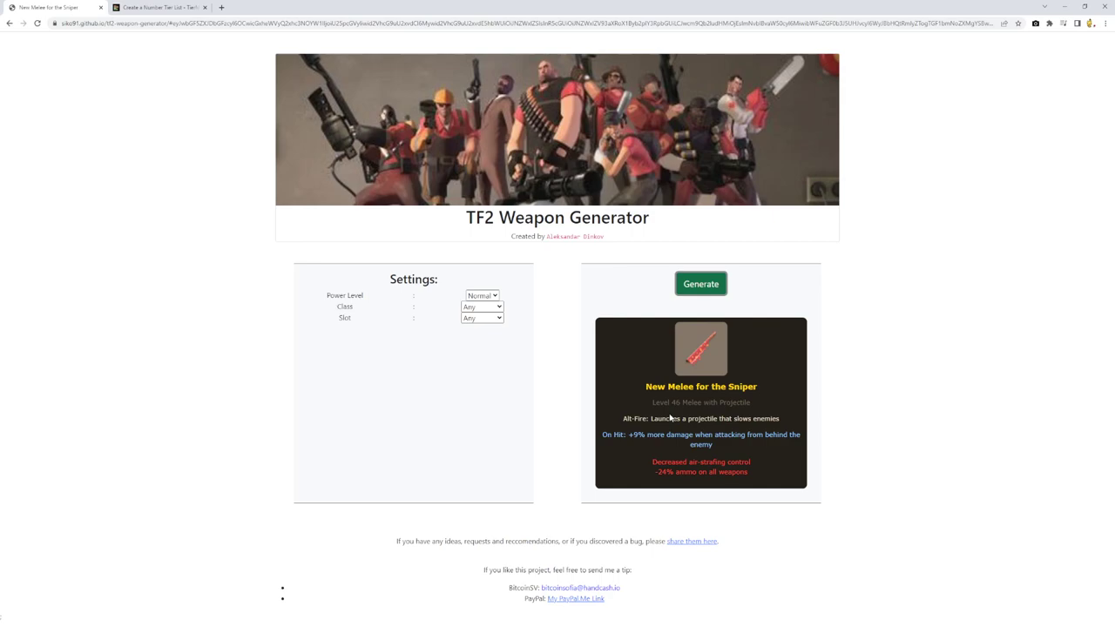
pyautogui.moveTo(782, 390)
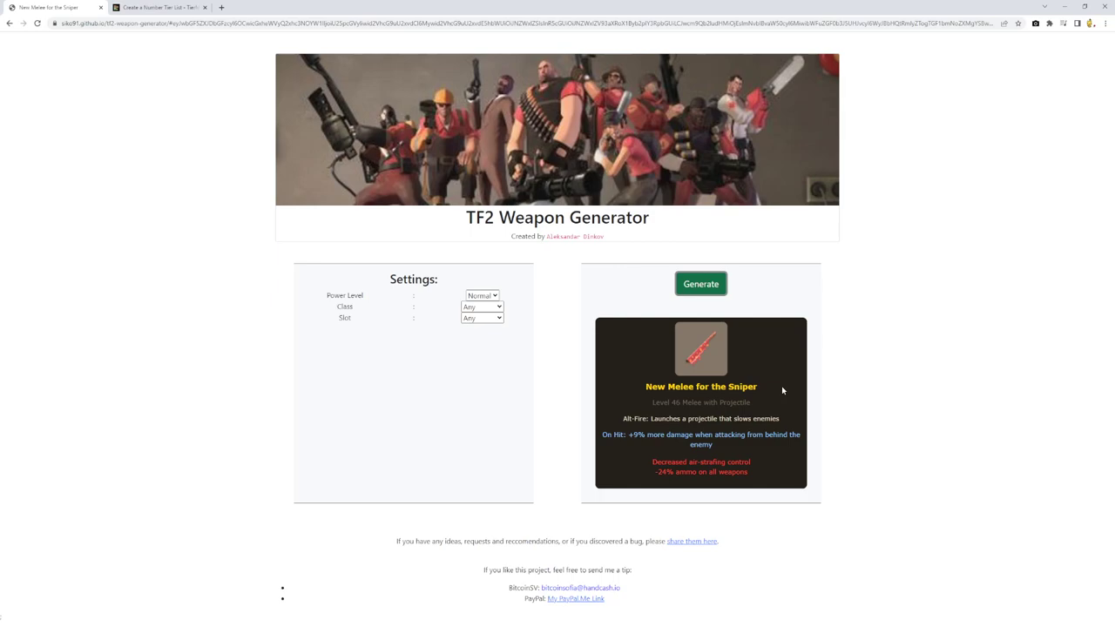
pyautogui.click(700, 283)
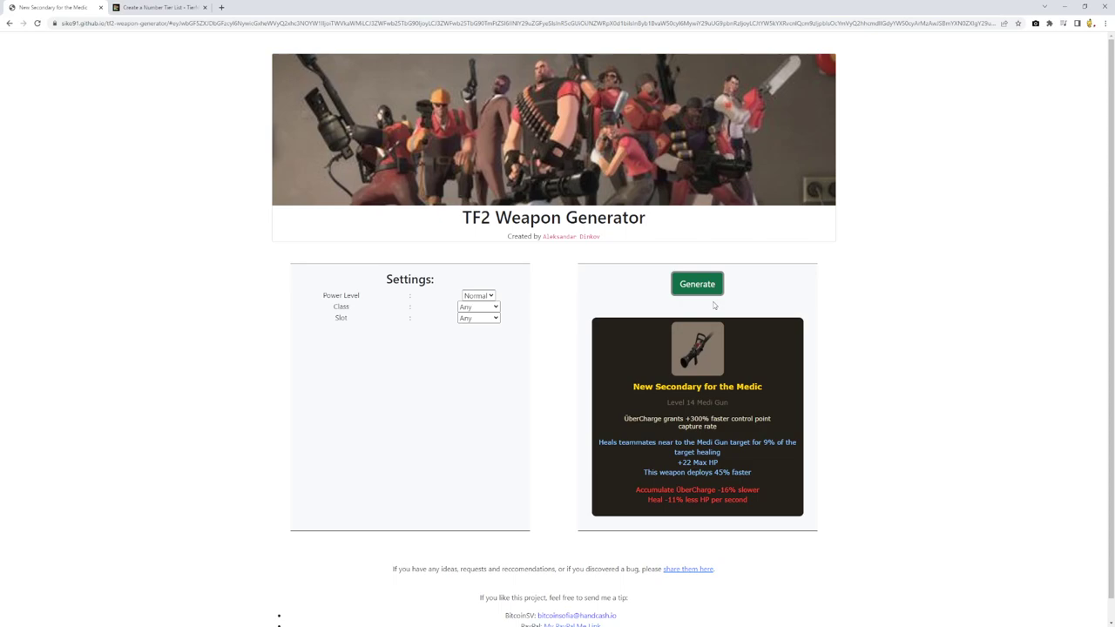
pyautogui.moveTo(712, 335)
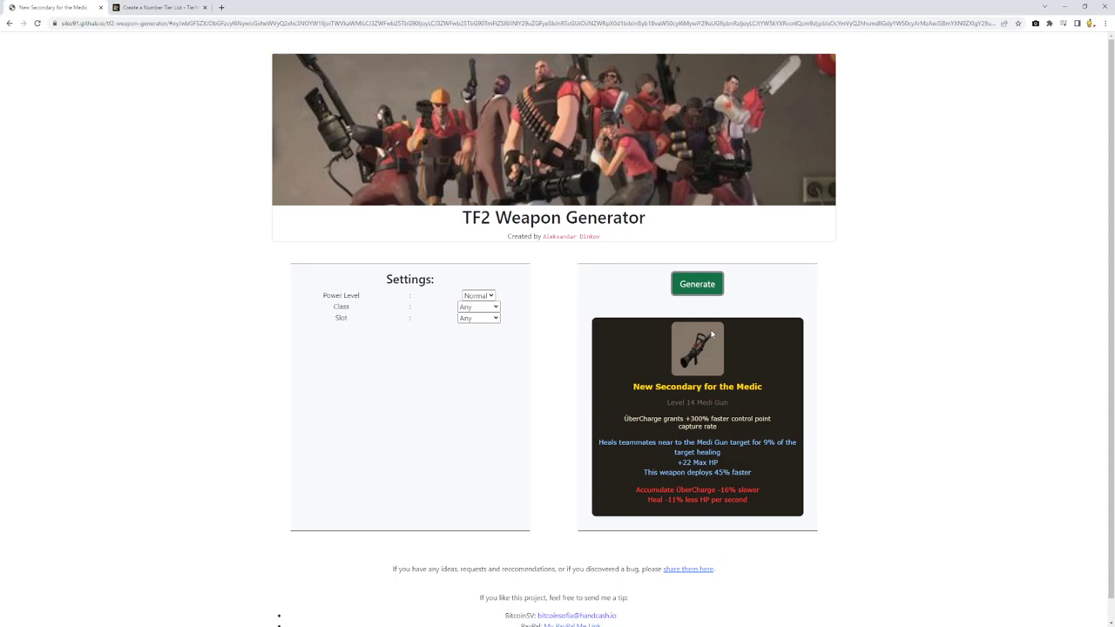
pyautogui.moveTo(589, 375)
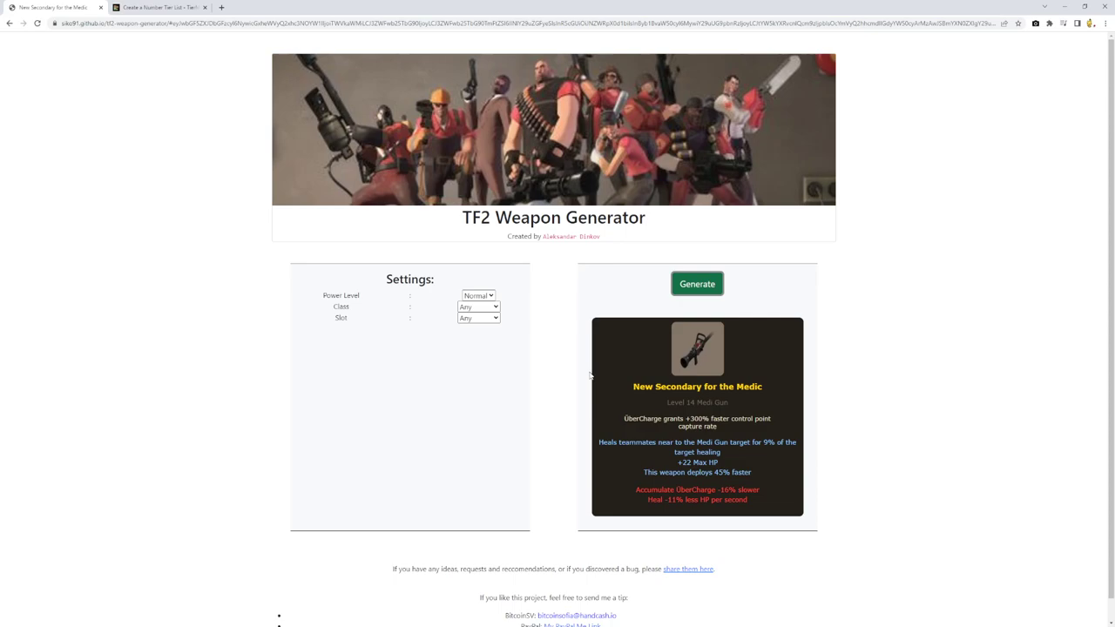
# - Switch to the TierMaker tab after rolling the Engineer's Level 33 Shotgun
pyautogui.click(157, 7)
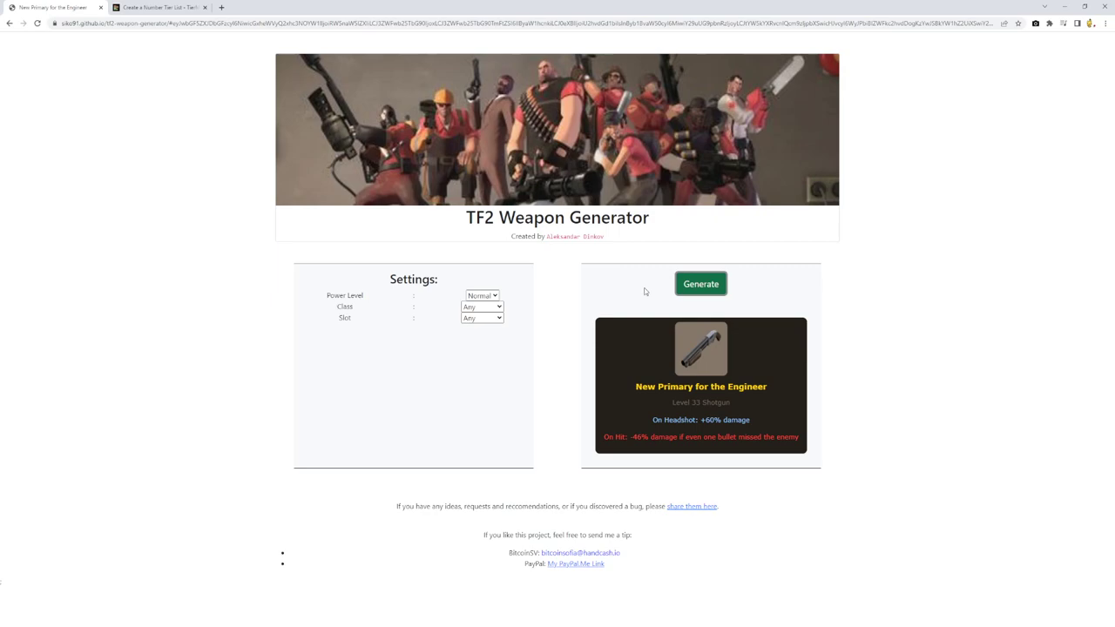
pyautogui.doubleClick(682, 437)
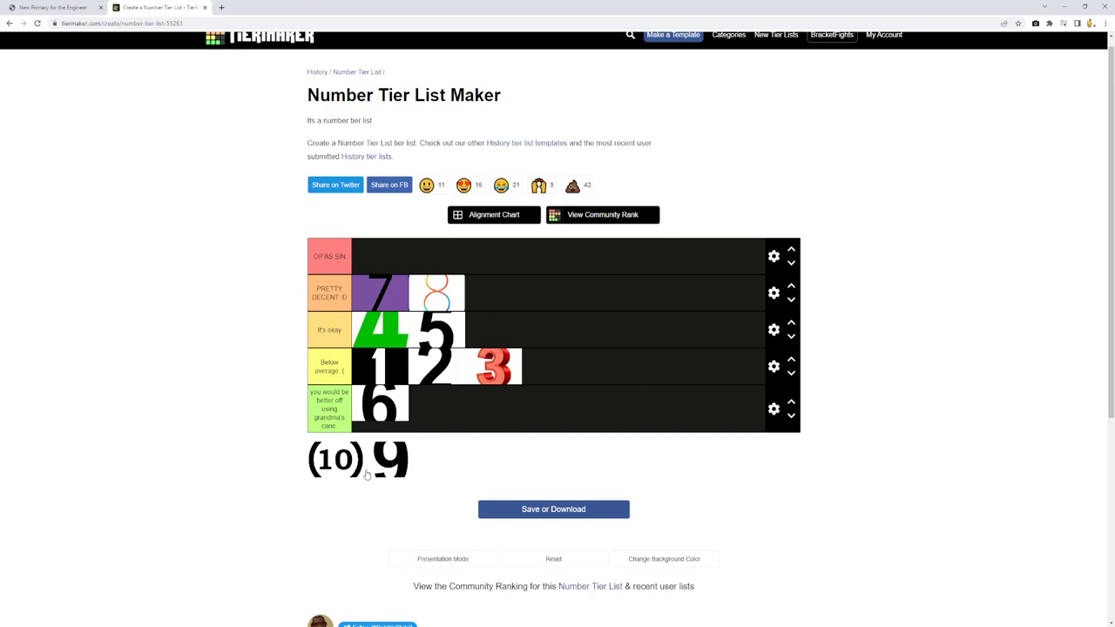
pyautogui.click(53, 7)
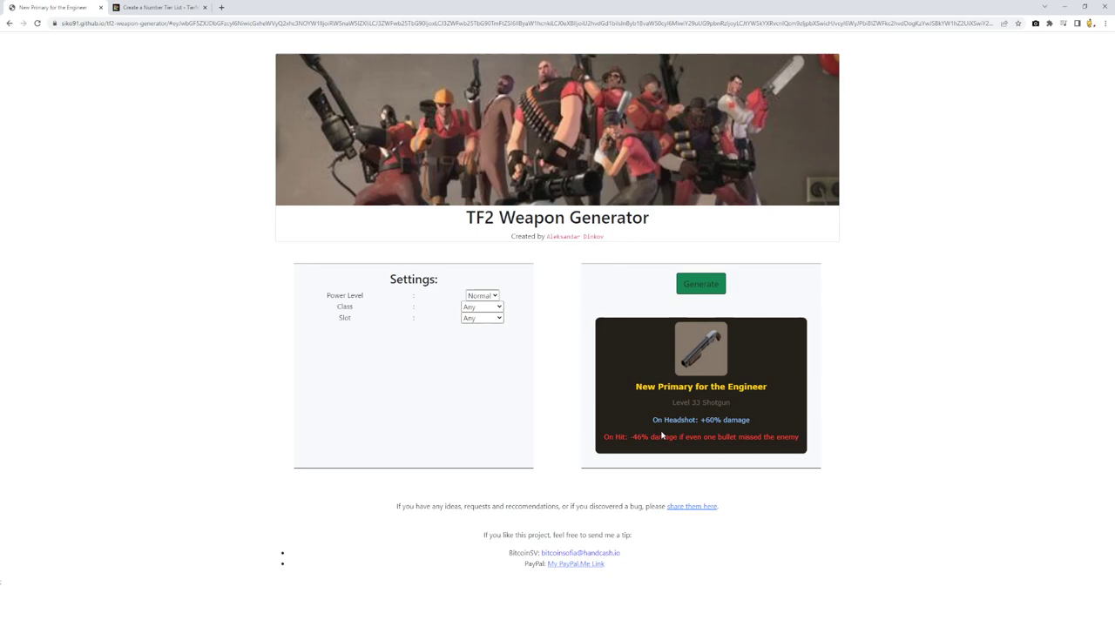
pyautogui.moveTo(316, 129)
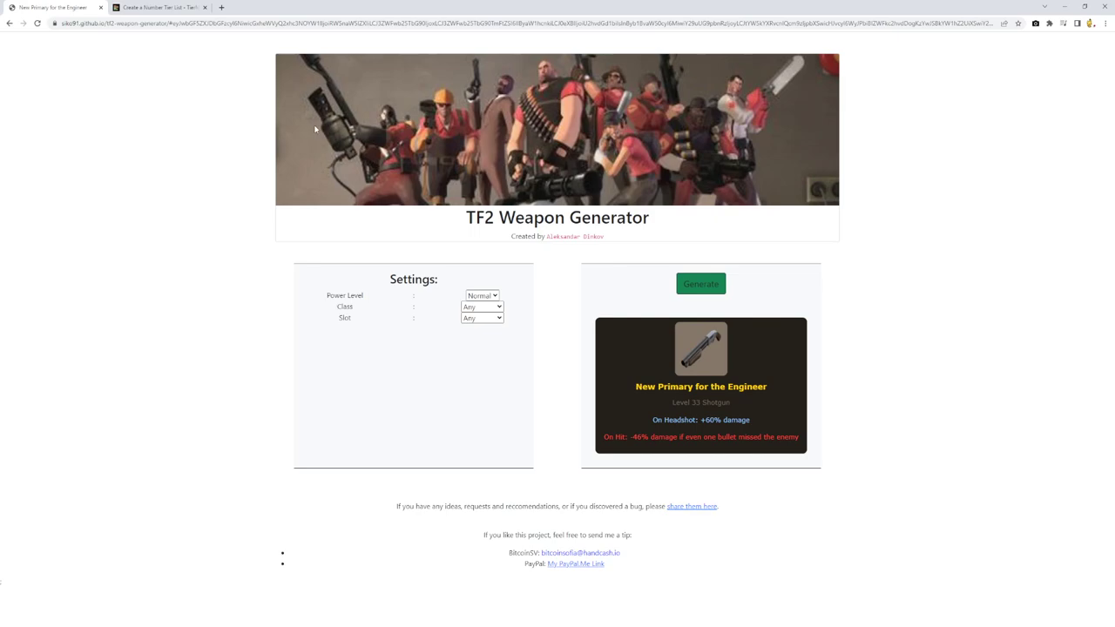
pyautogui.moveTo(700, 284)
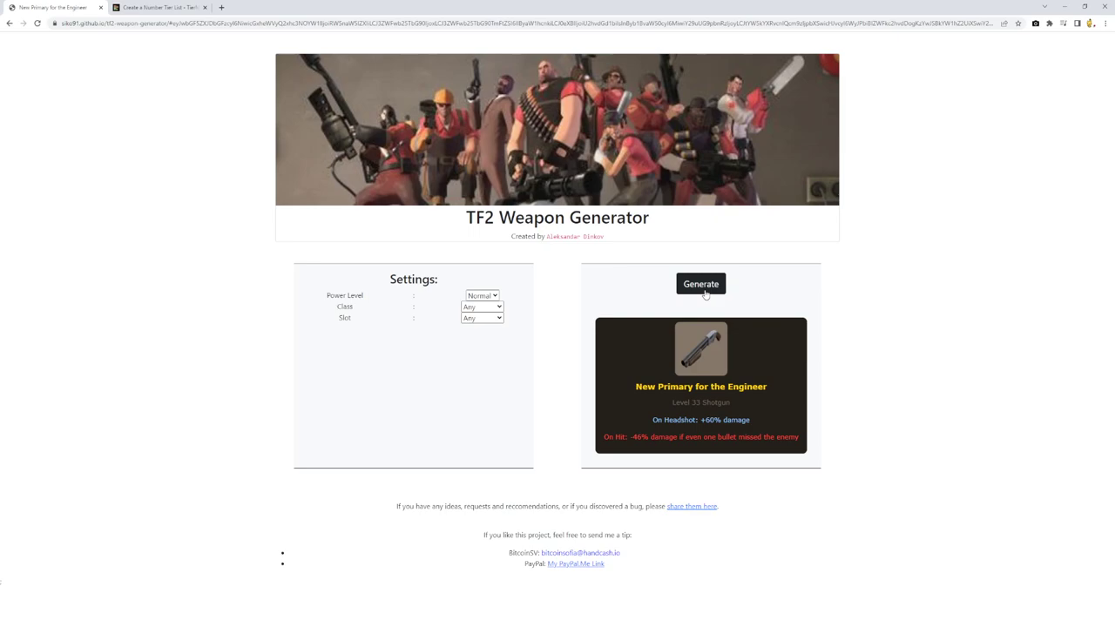
# - Generate a new random weapon, getting a Level 43 Minigun primary for the Heavy
pyautogui.click(701, 283)
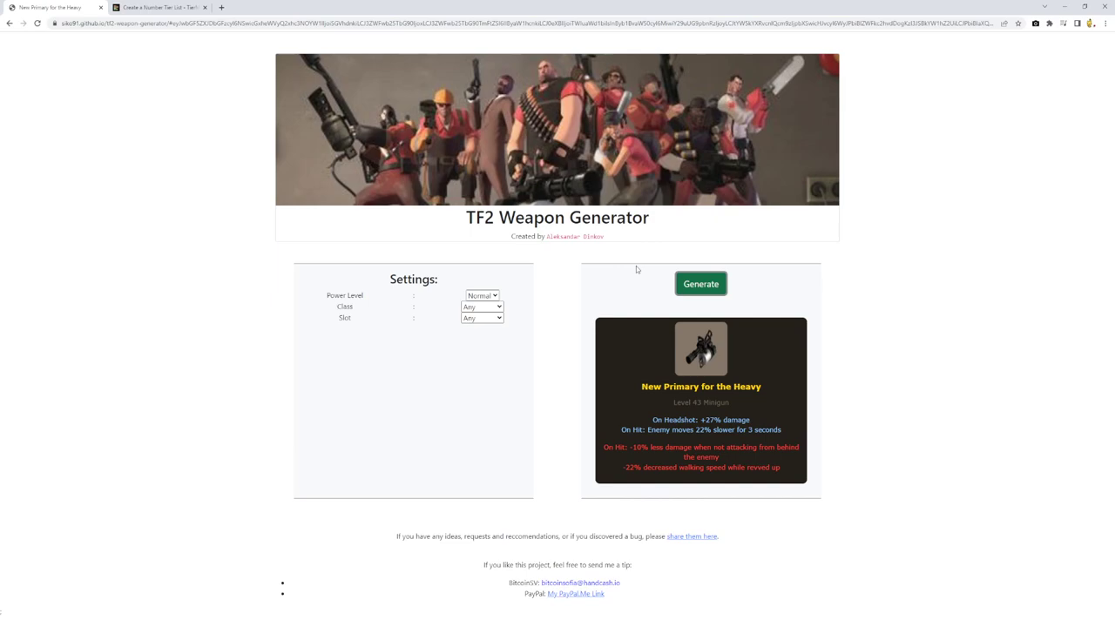
# - Switch to the TierMaker tab showing 9 in OP AS SIN and 10 in Pretty decent
pyautogui.click(161, 7)
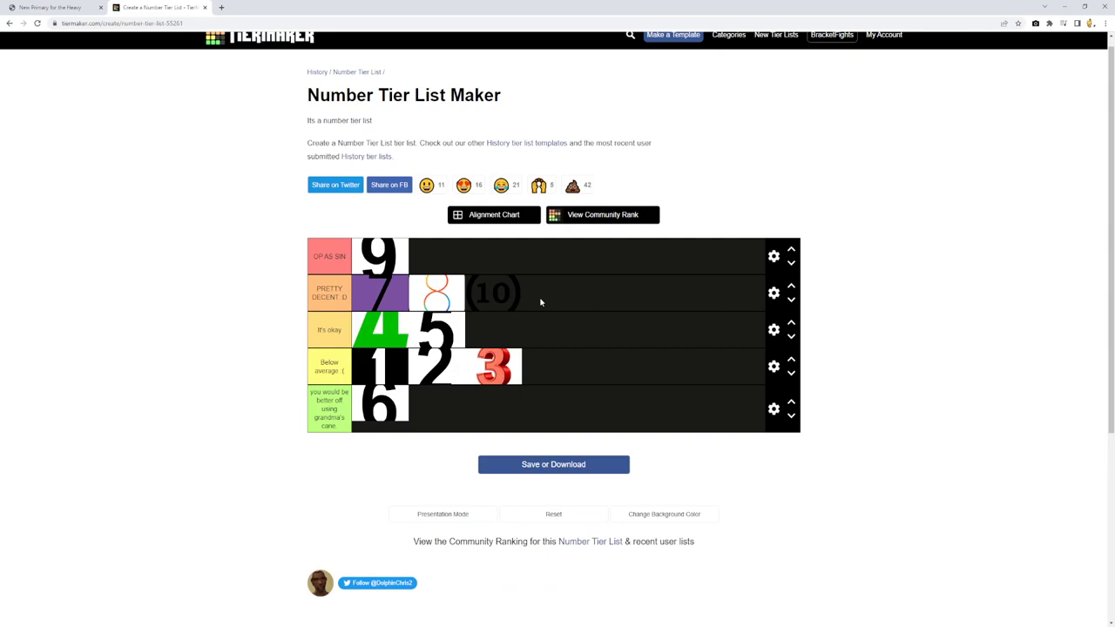
pyautogui.moveTo(231, 229)
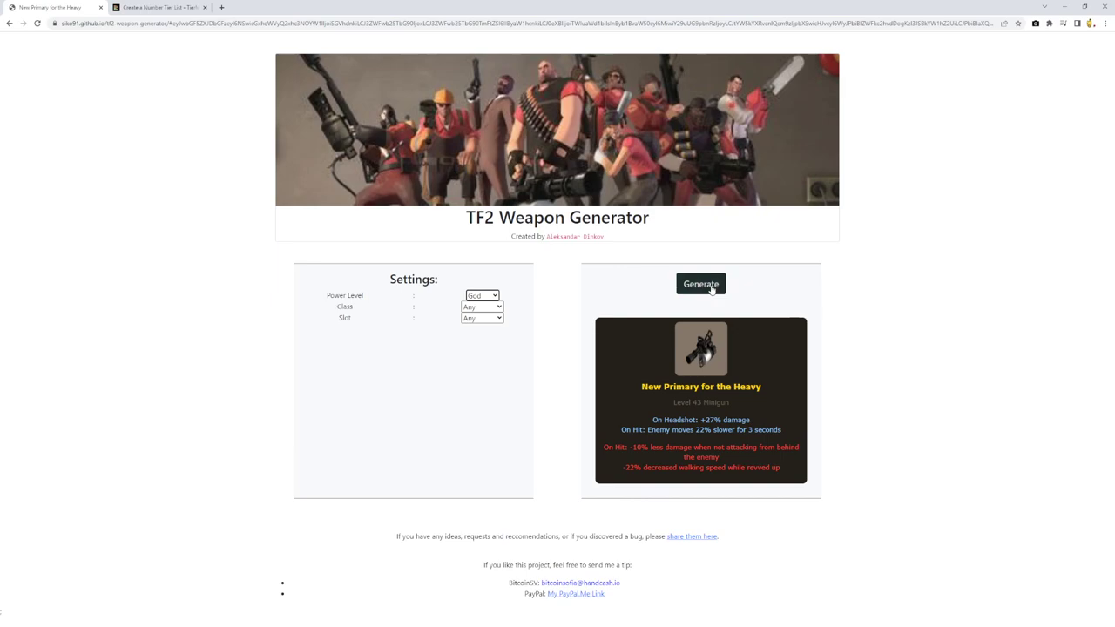
# - Generate a God-level weapon, yielding a Level 27 Syringe Gun for the Medic
pyautogui.click(700, 283)
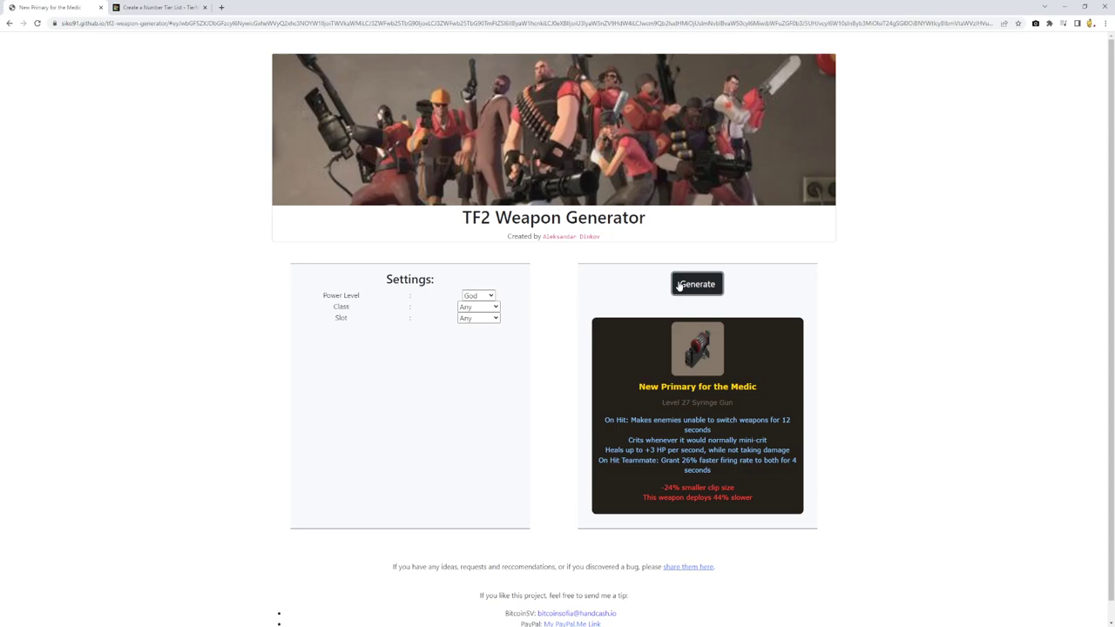
# - Roll two more God-level weapons: a Level 39 Scout Scattergun, then a Level 15 Soldier Shotgun
pyautogui.click(697, 283)
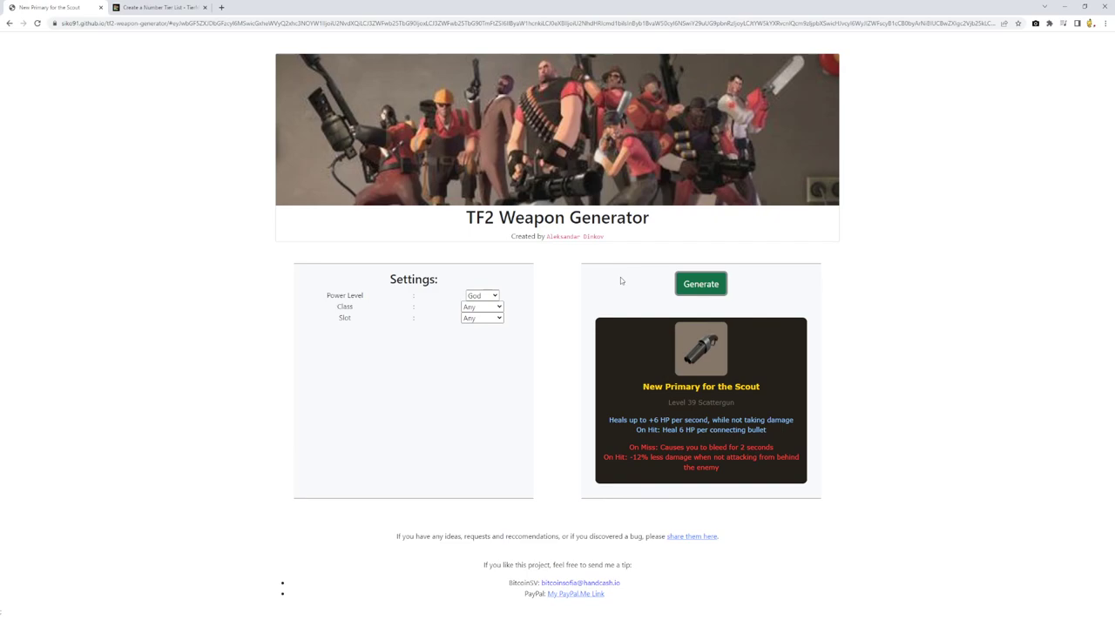
pyautogui.moveTo(609, 427)
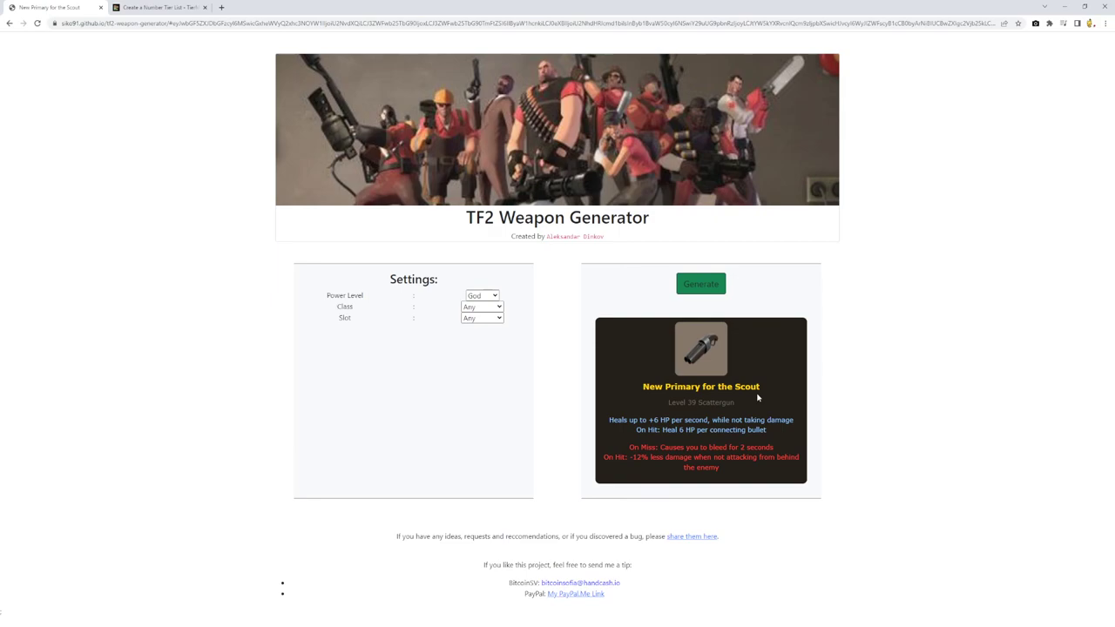
pyautogui.moveTo(649, 399)
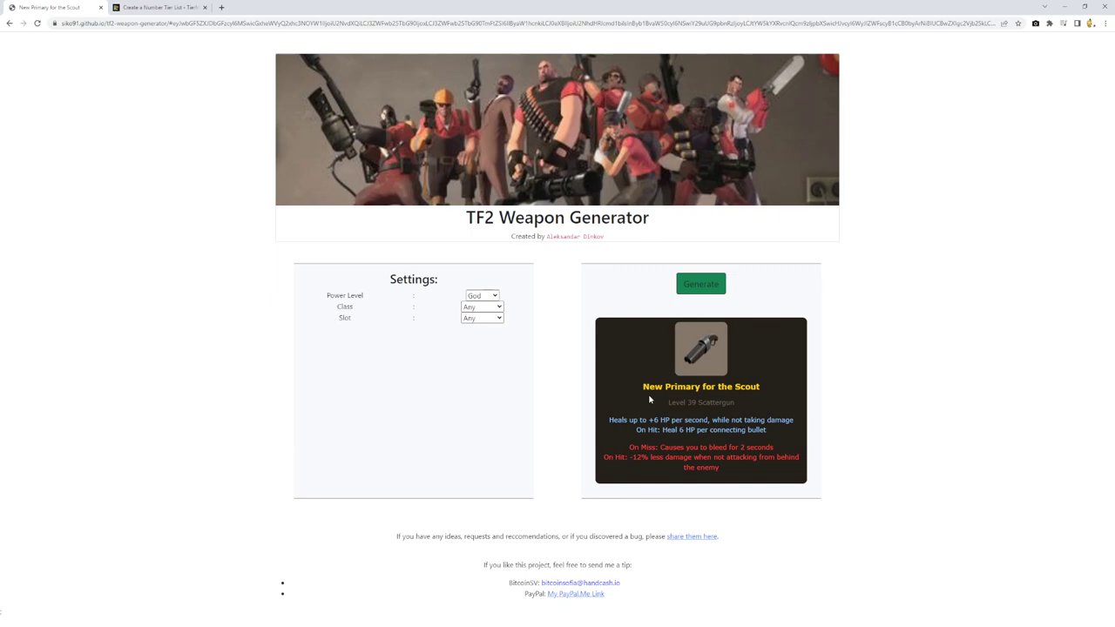
pyautogui.click(701, 283)
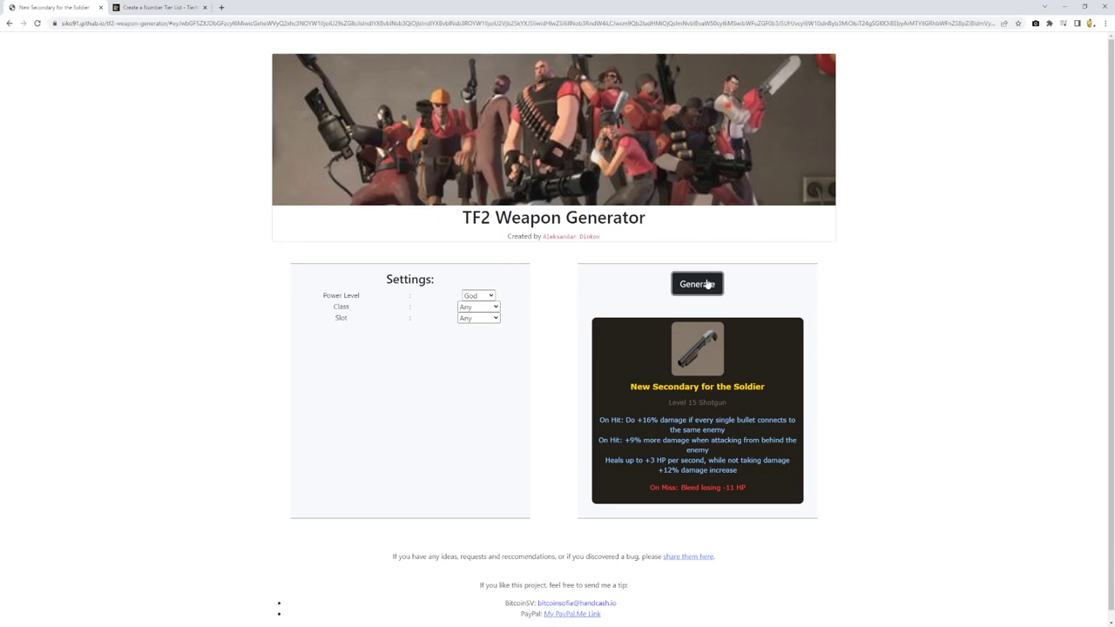
pyautogui.moveTo(580, 287)
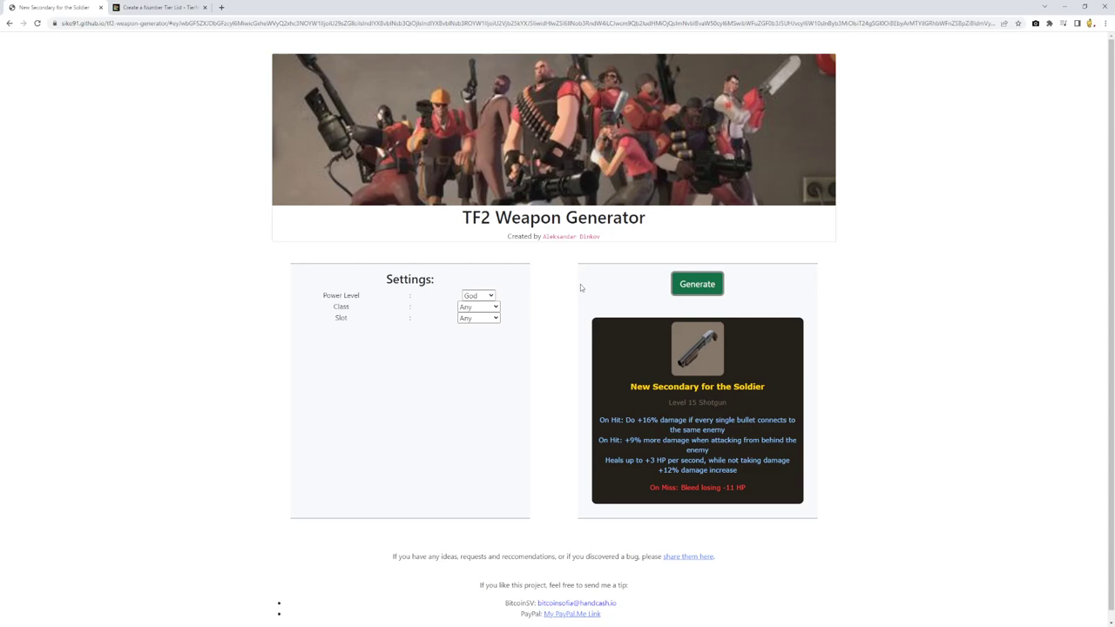
# - Glance at the tier list, then roll a Level 26 Pyro melee in the generator
pyautogui.click(159, 7)
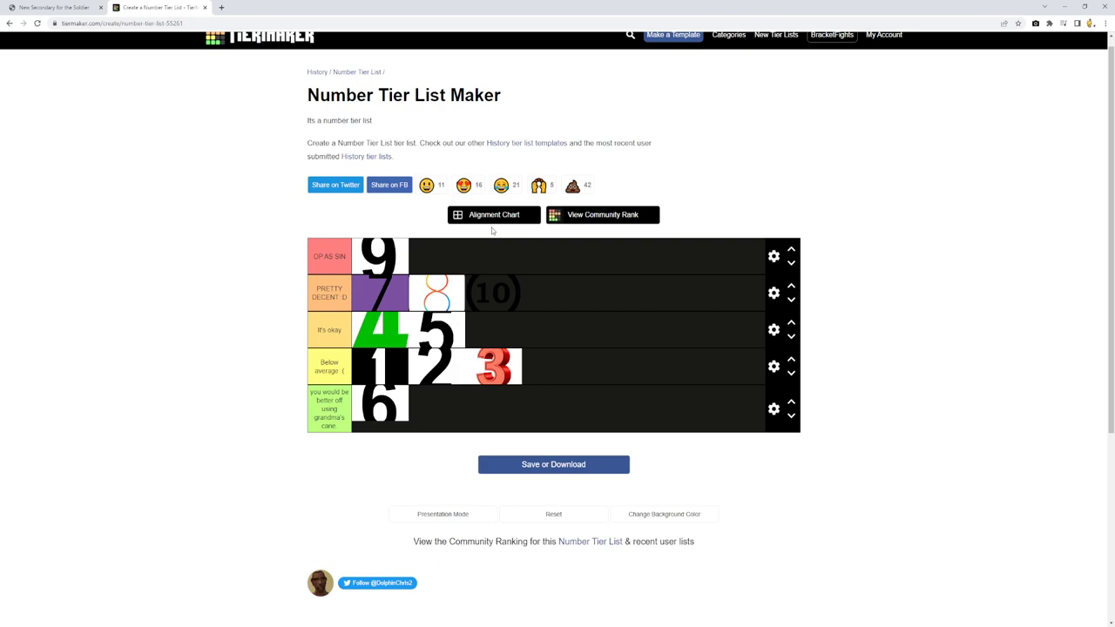
pyautogui.moveTo(407, 259)
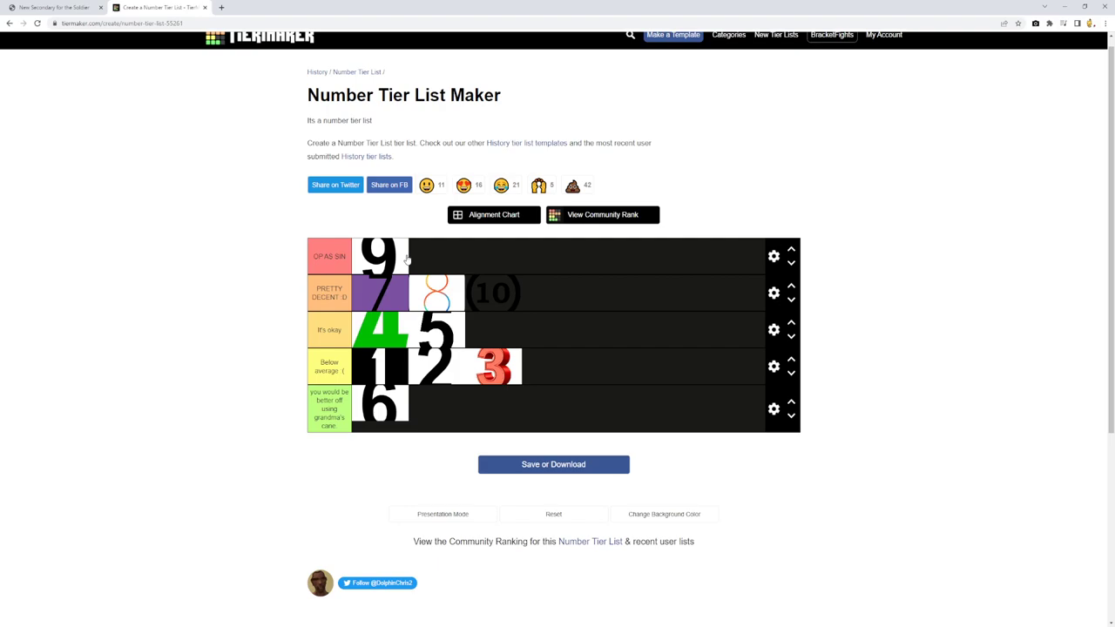
pyautogui.click(57, 7)
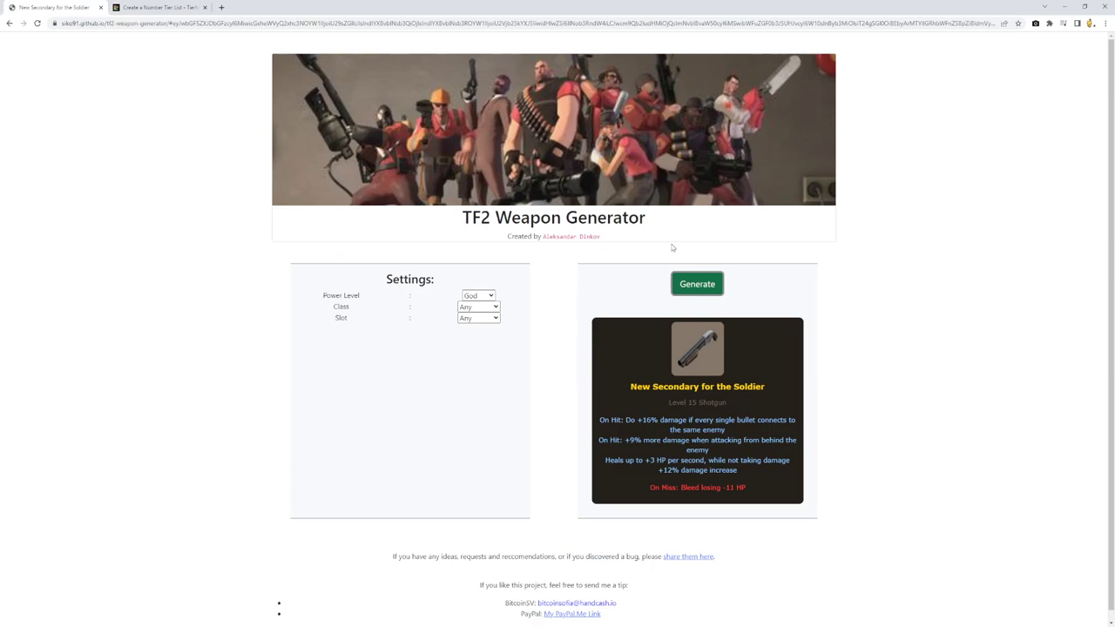
pyautogui.click(696, 283)
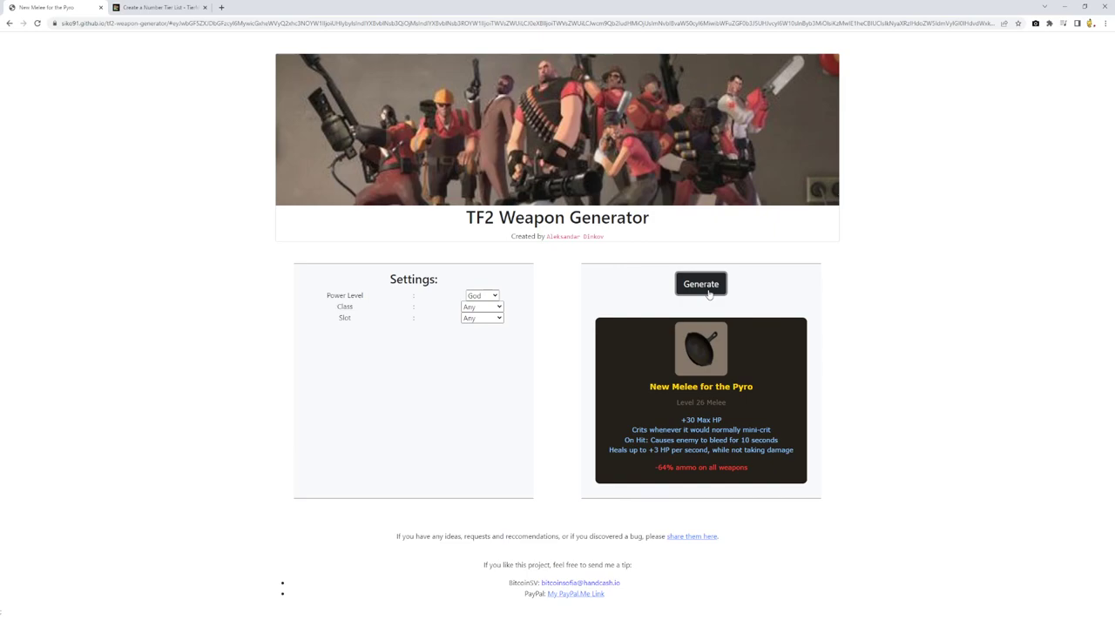